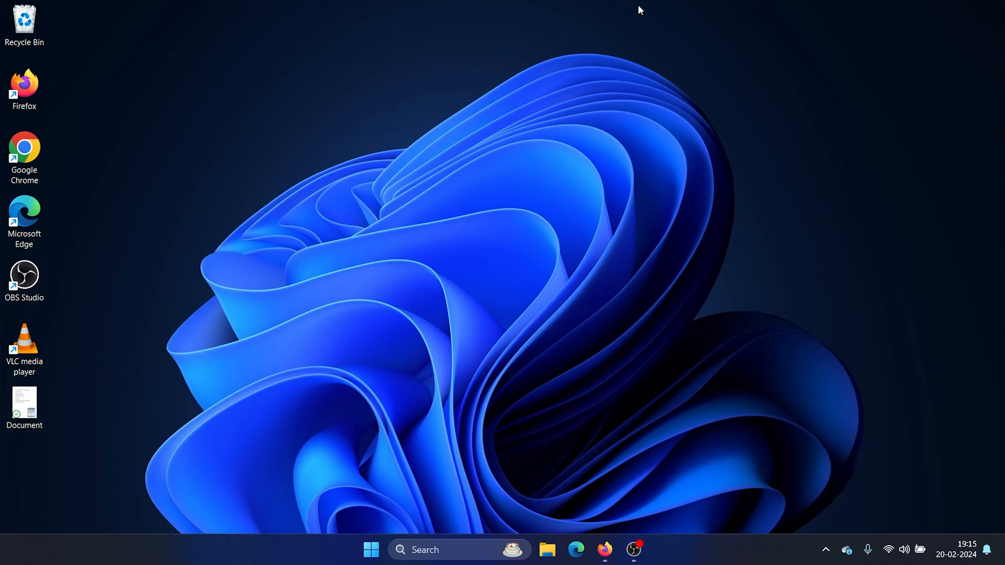
# Launch File Explorer from the taskbar, landing on This PC with OS (C:) and Karan (D:).
pyautogui.click(547, 549)
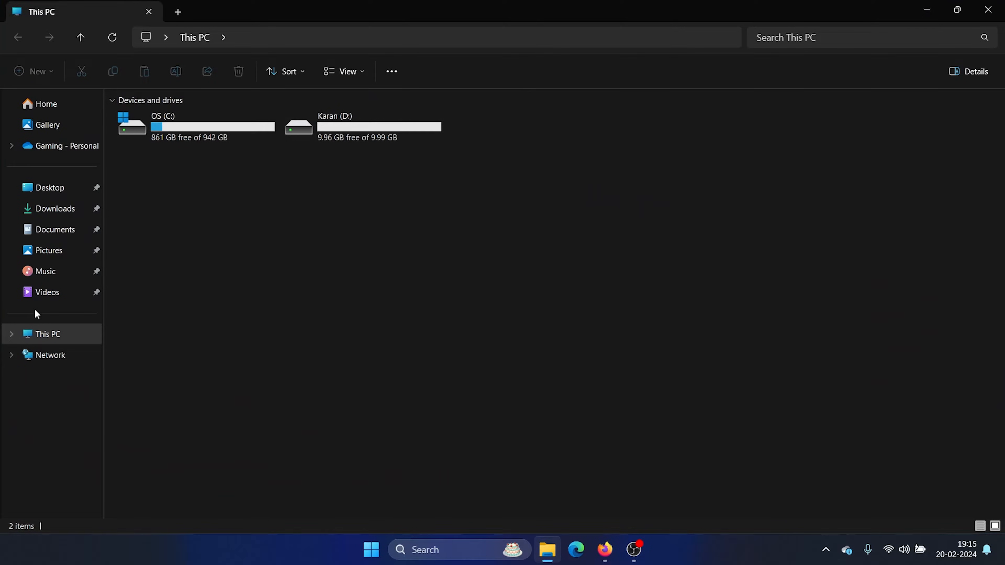
pyautogui.moveTo(123, 150)
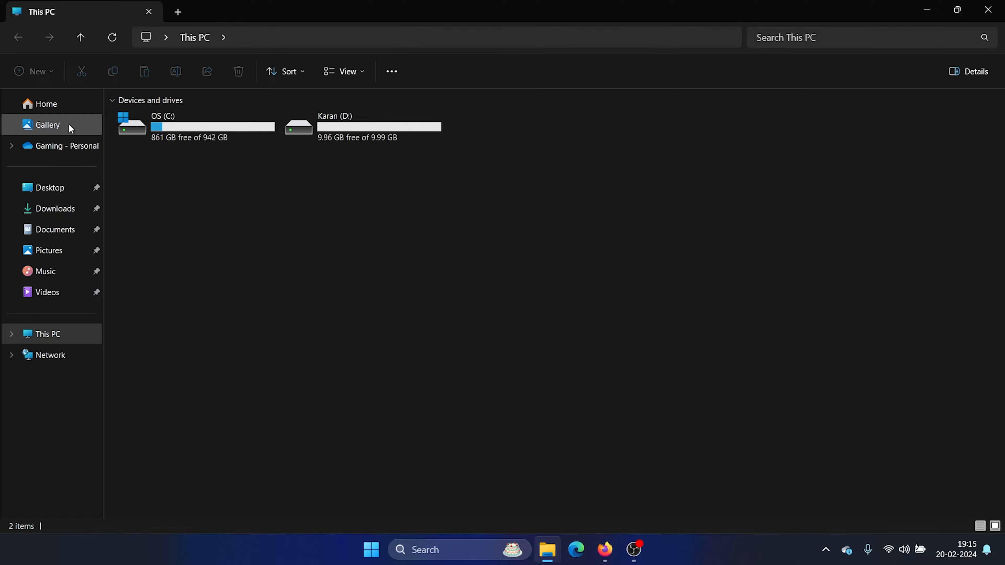
pyautogui.moveTo(231, 294)
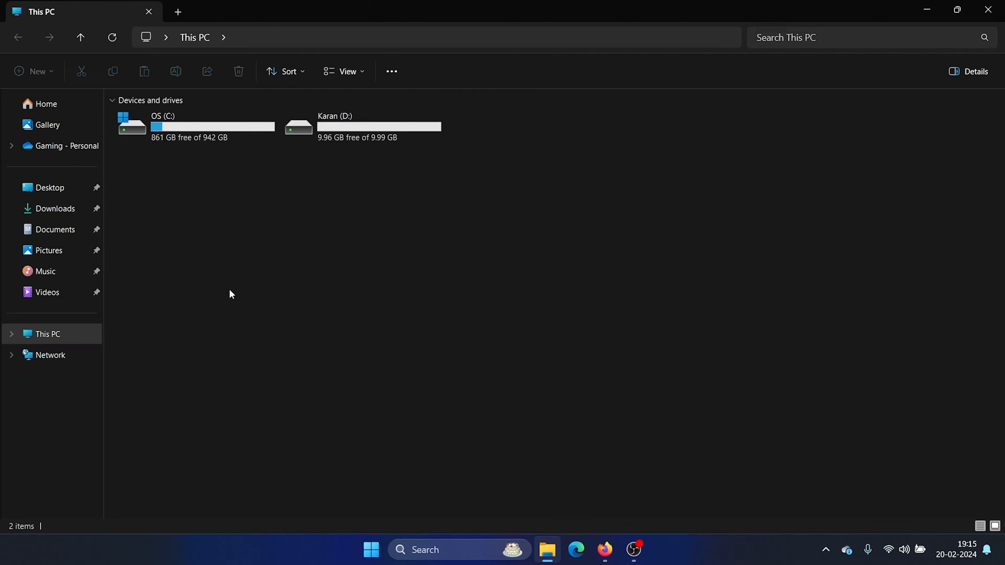
pyautogui.moveTo(45, 104)
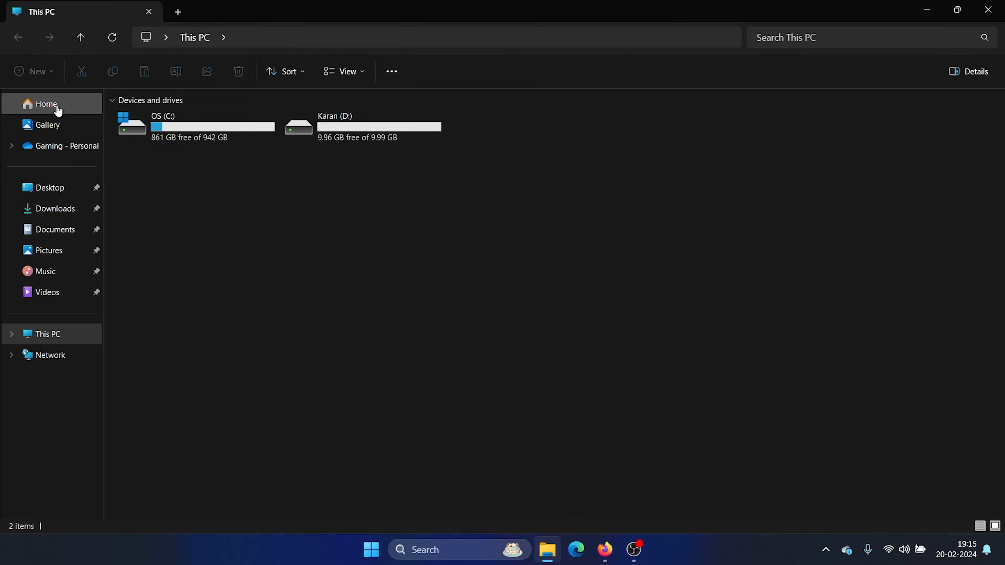
# Show the Home page, collapsing and re-expanding its Quick access section.
pyautogui.click(45, 104)
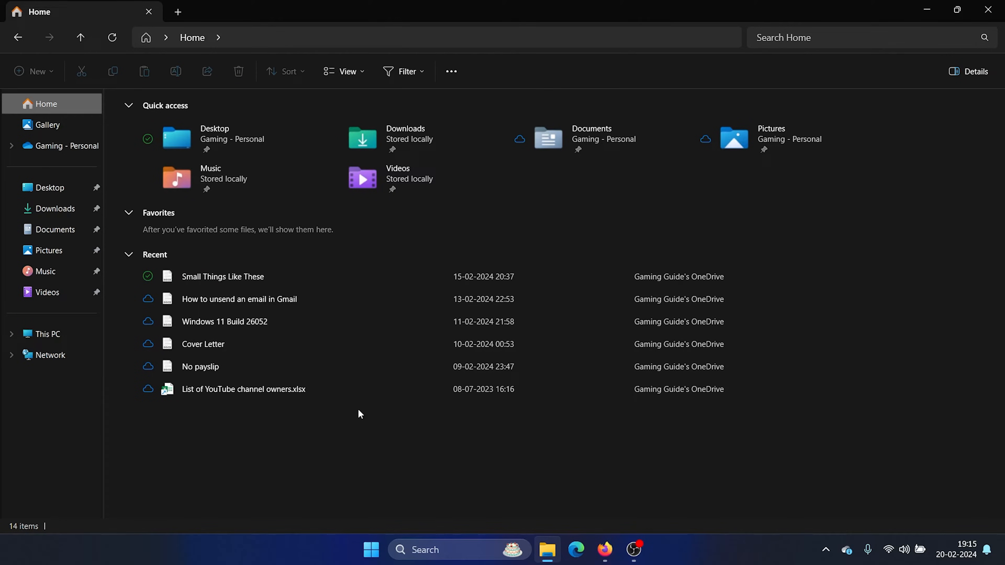
pyautogui.moveTo(134, 218)
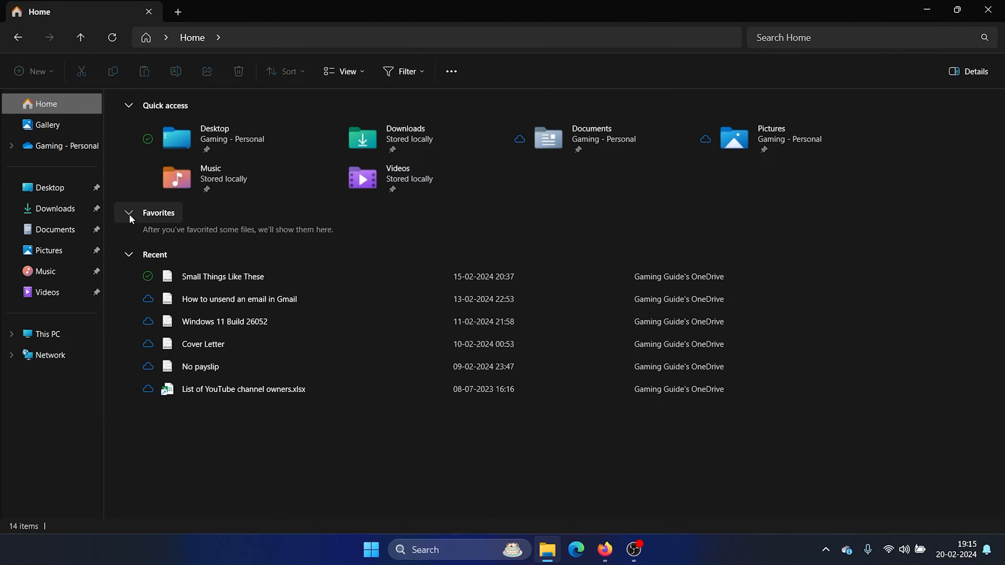
pyautogui.moveTo(294, 436)
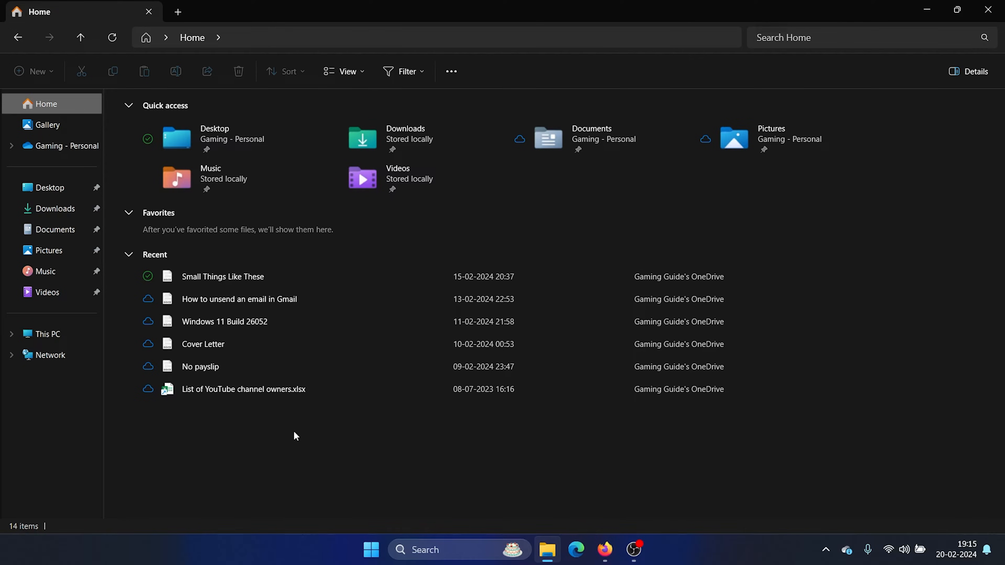
pyautogui.moveTo(221, 222)
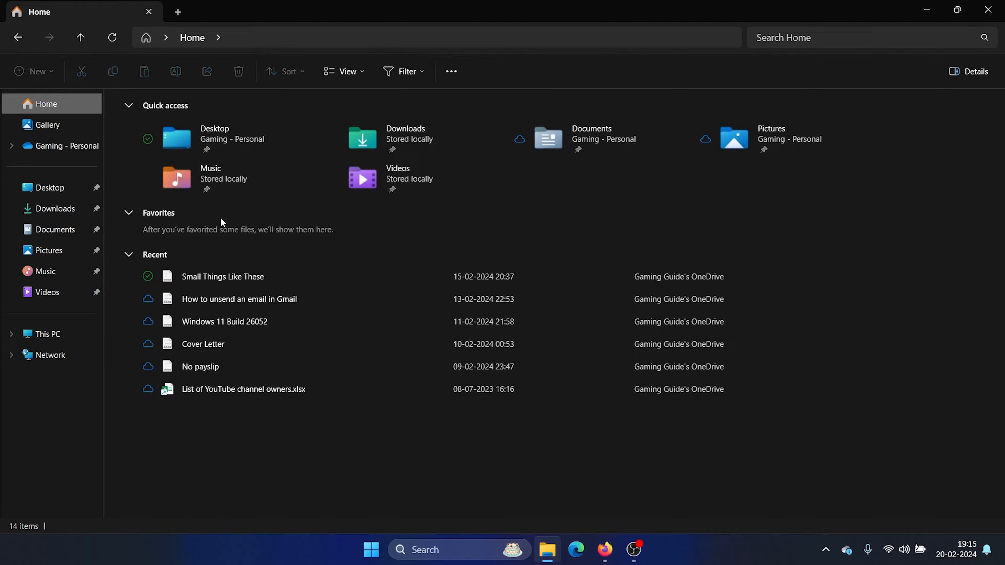
pyautogui.moveTo(228, 203)
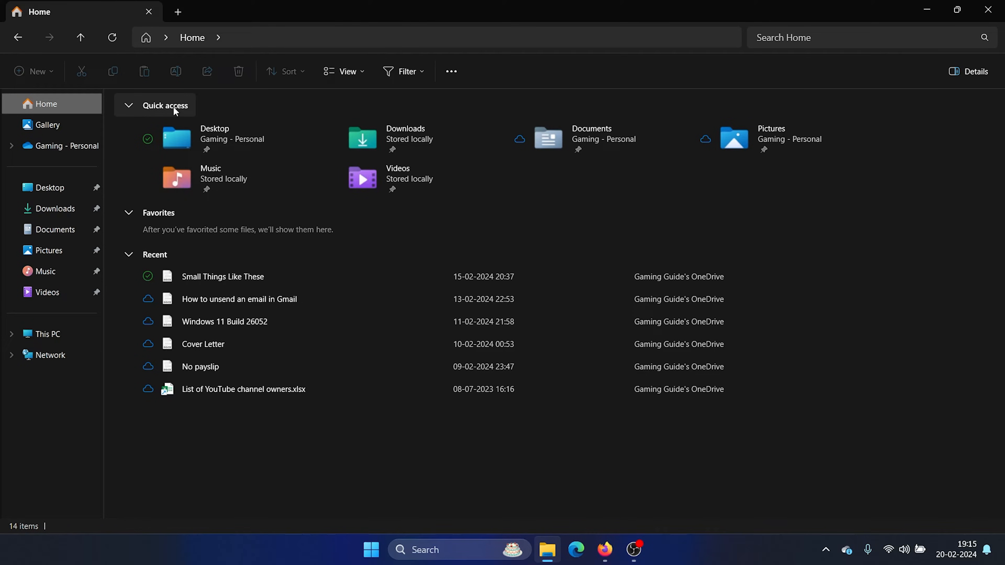
pyautogui.click(129, 105)
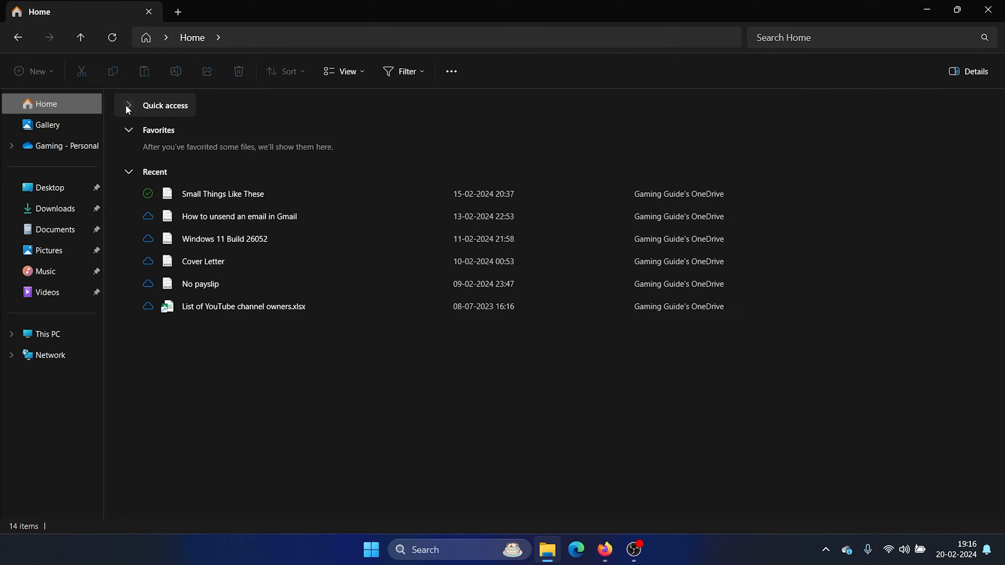
pyautogui.click(128, 105)
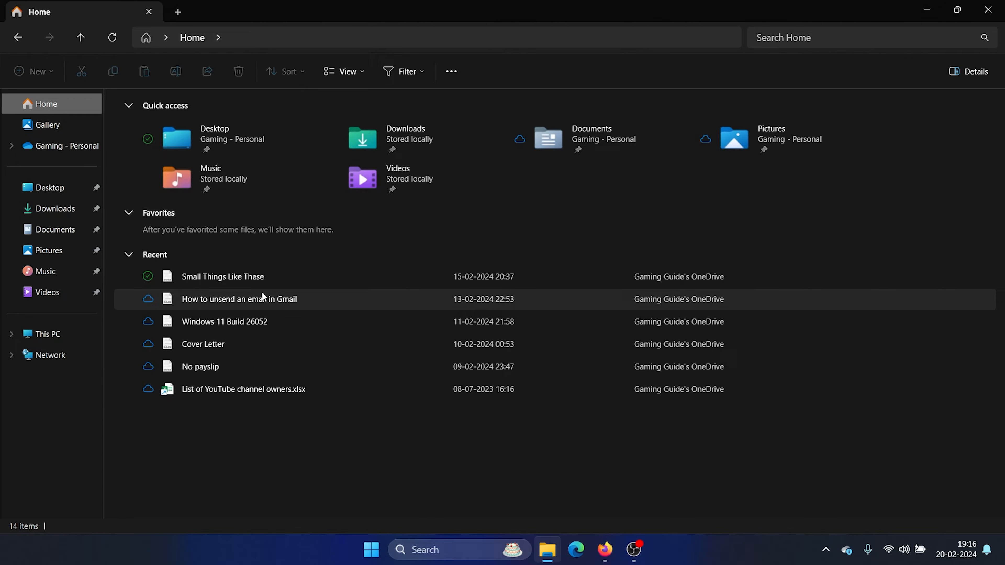
pyautogui.moveTo(225, 345)
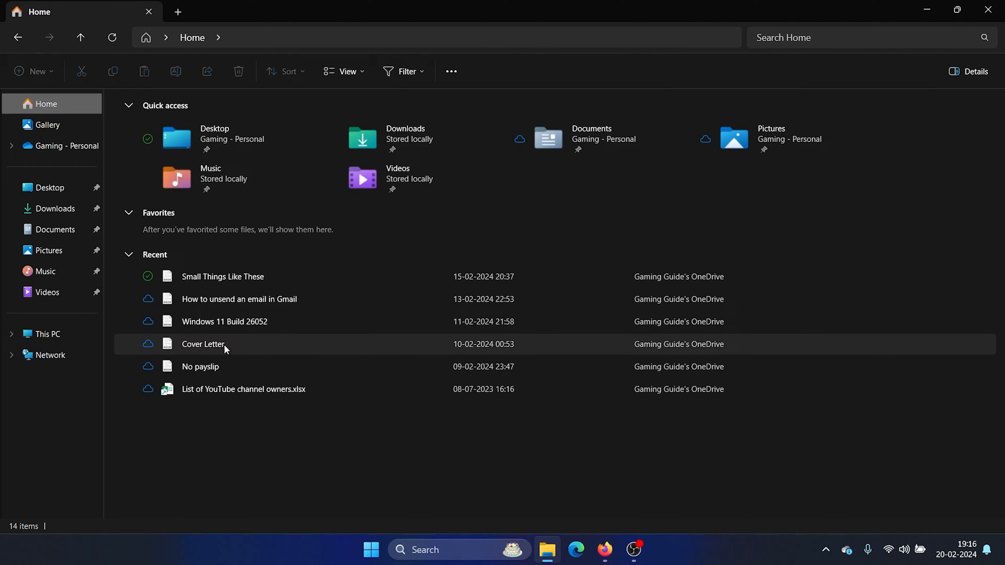
pyautogui.moveTo(272, 302)
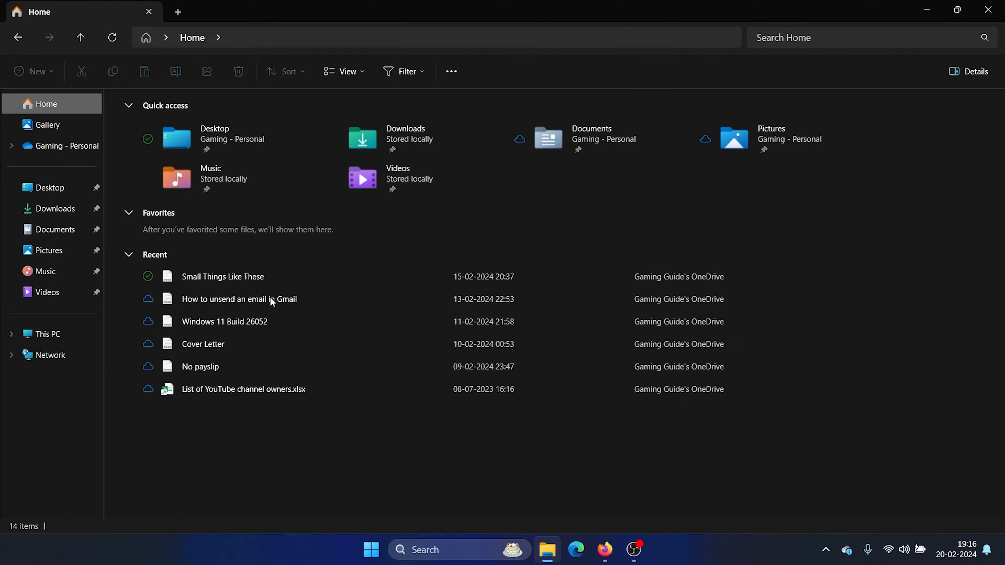
pyautogui.moveTo(240, 185)
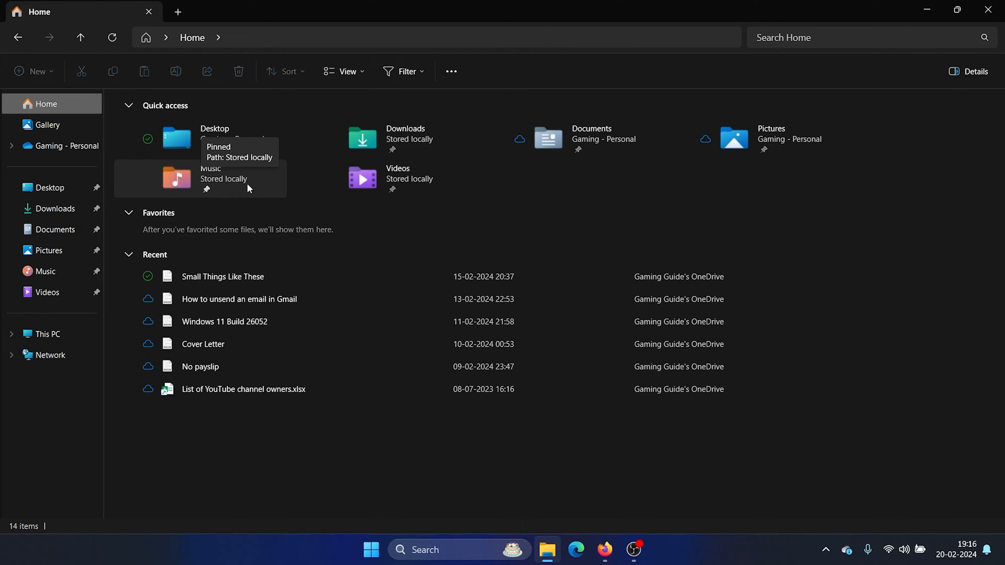
pyautogui.moveTo(451, 71)
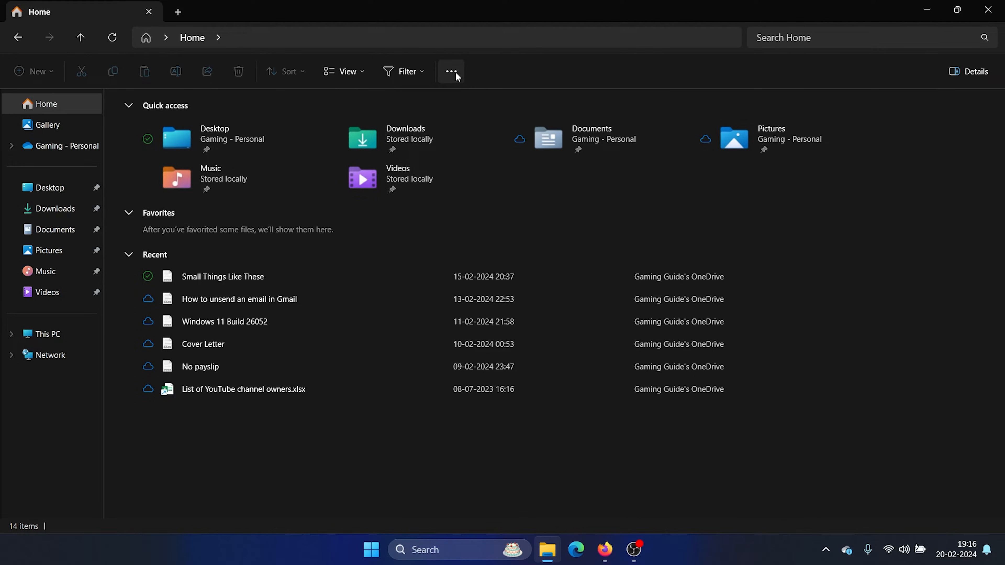
# In Folder Options, set 'Open File Explorer to' to Home.
pyautogui.click(450, 71)
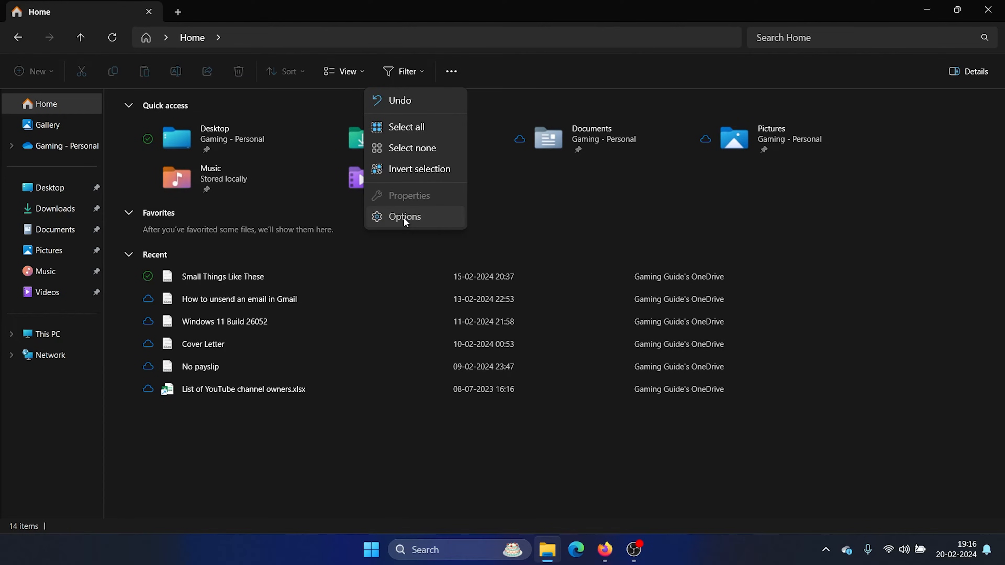
pyautogui.click(404, 216)
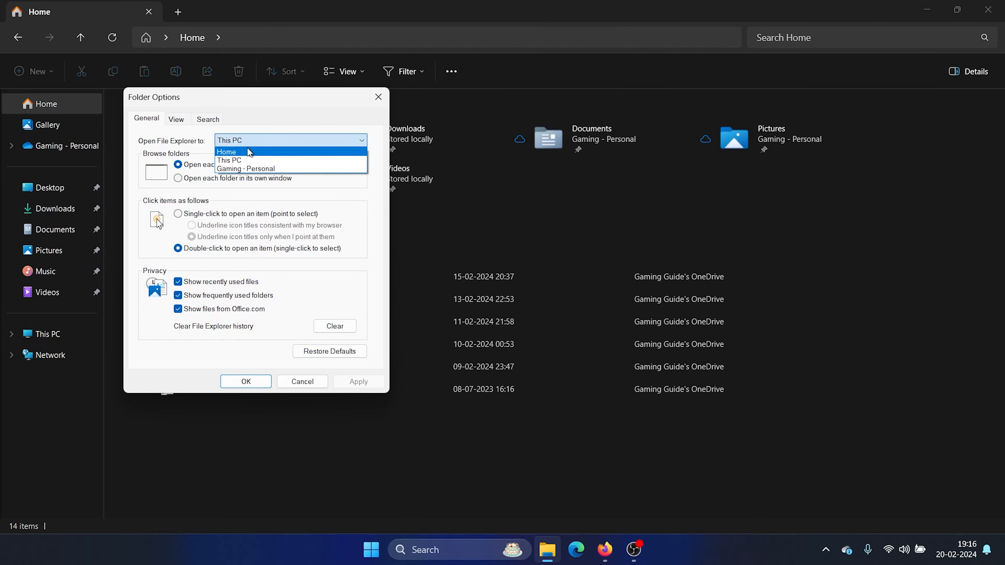
pyautogui.click(226, 151)
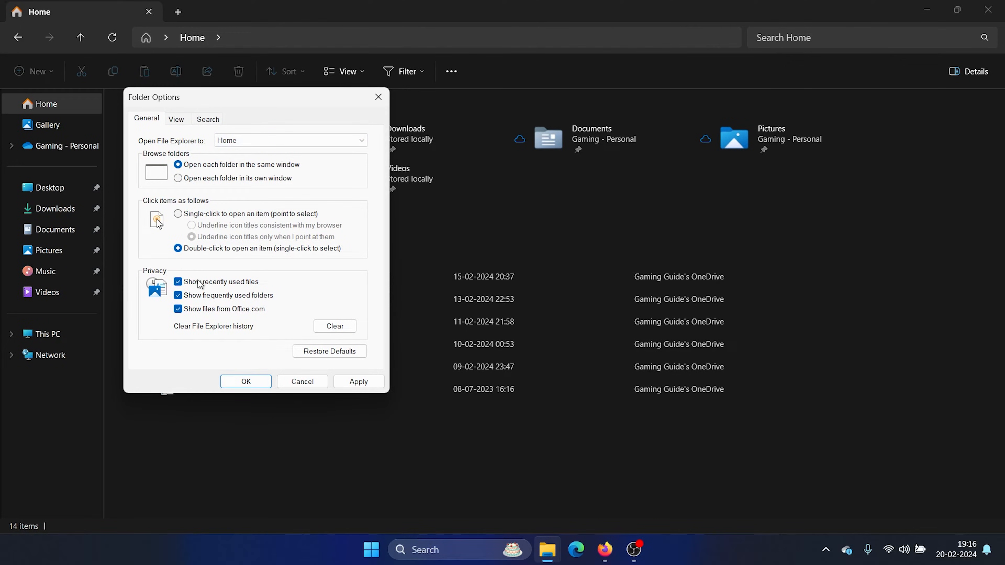
pyautogui.moveTo(171, 308)
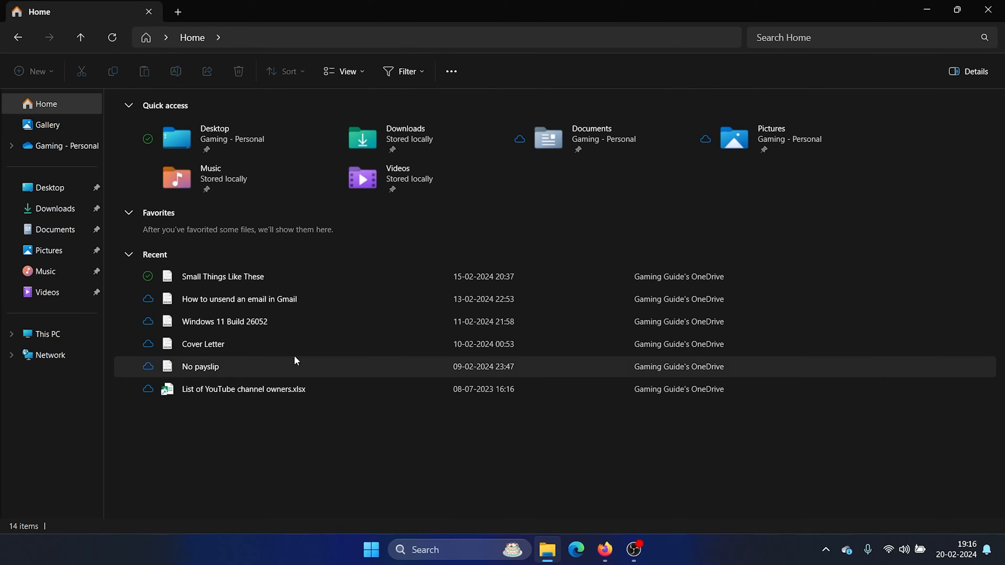
pyautogui.moveTo(243, 389)
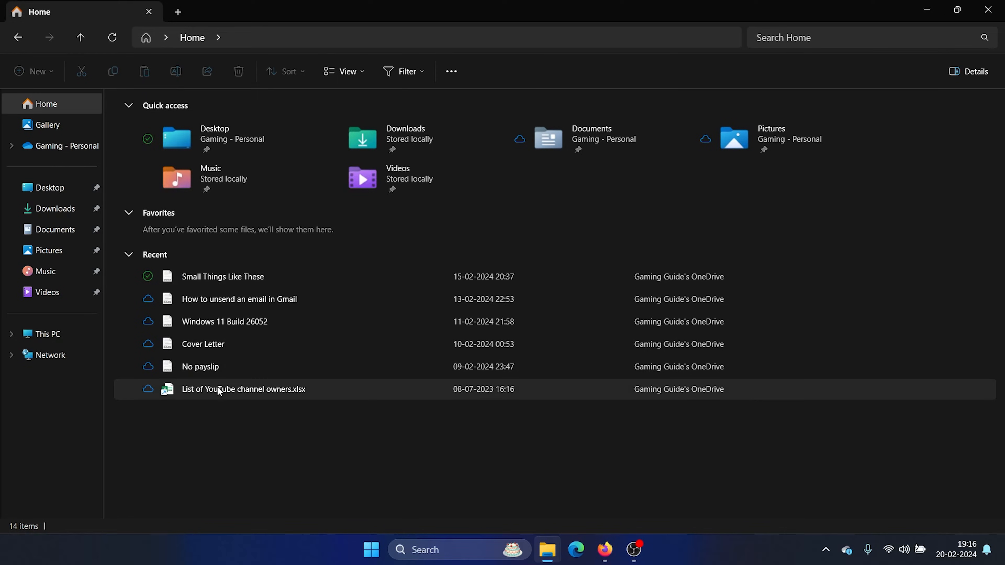
pyautogui.moveTo(403, 410)
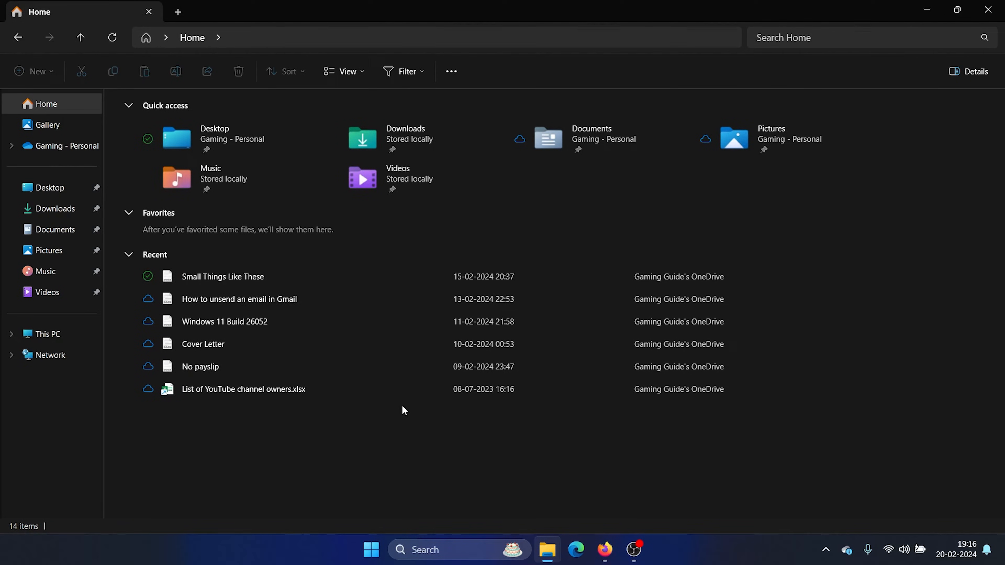
# In Folder Options, turn off showing files from Office.com and apply the privacy changes.
pyautogui.click(451, 71)
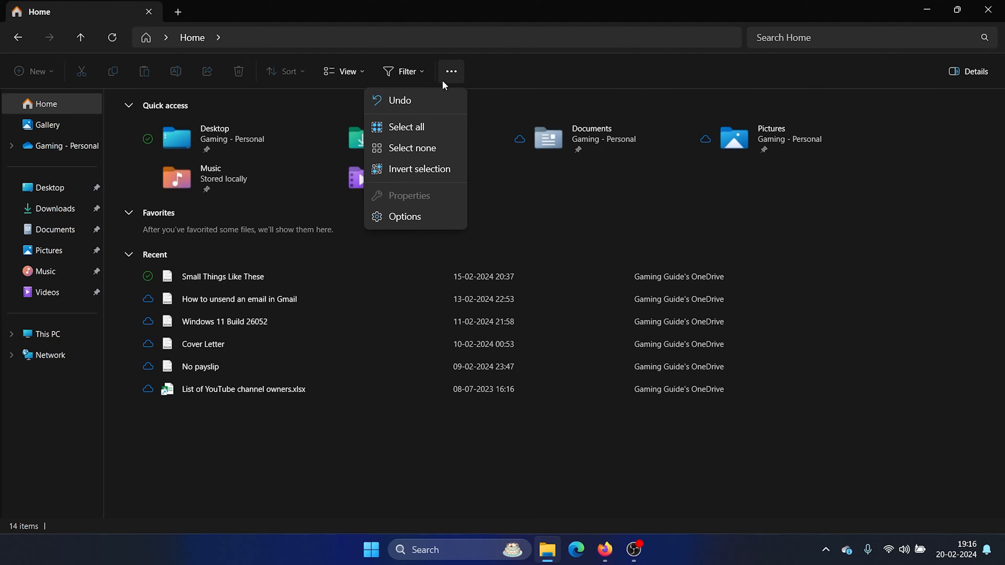
pyautogui.click(404, 216)
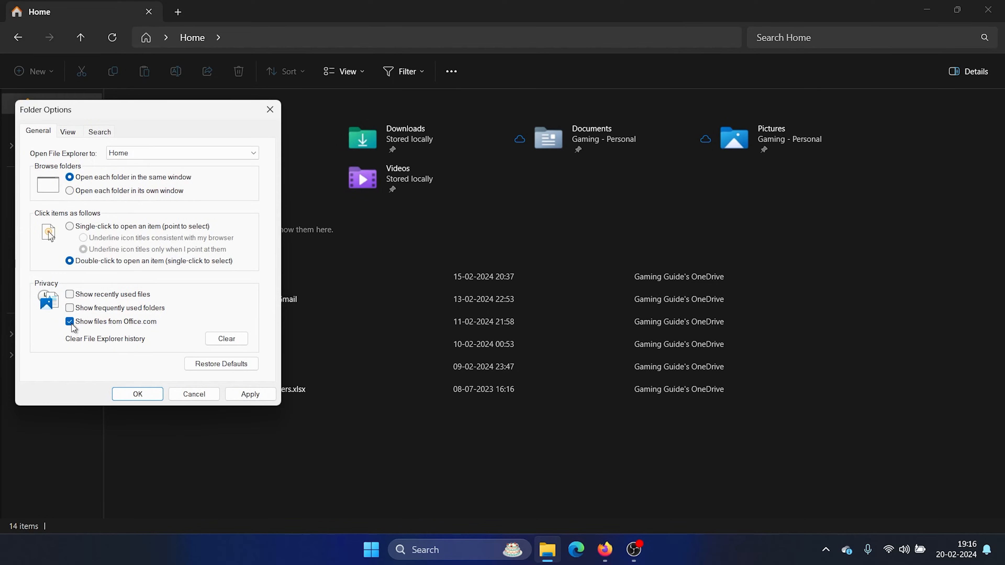
pyautogui.click(69, 321)
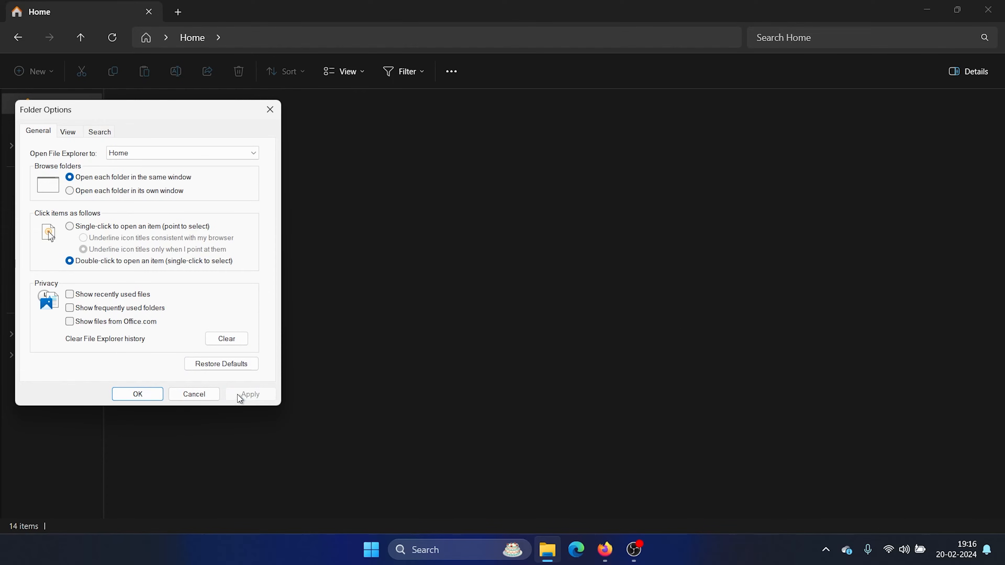
pyautogui.click(138, 394)
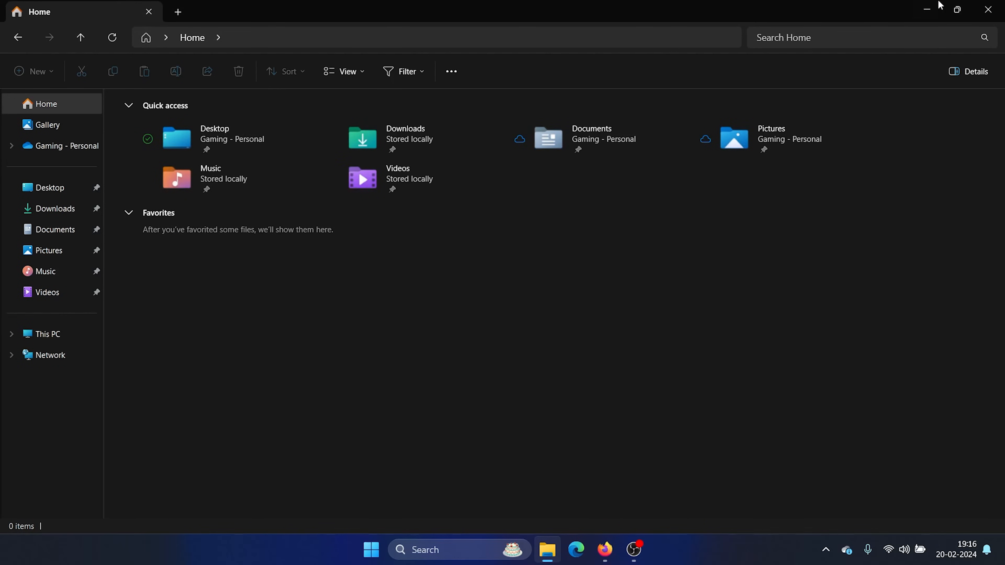